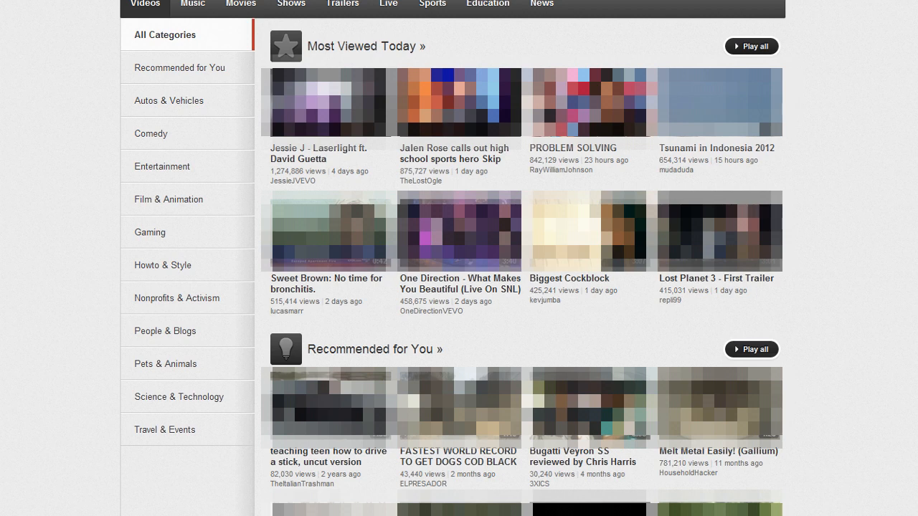
{"action": "mouse_move", "coordinate": [806, 333]}
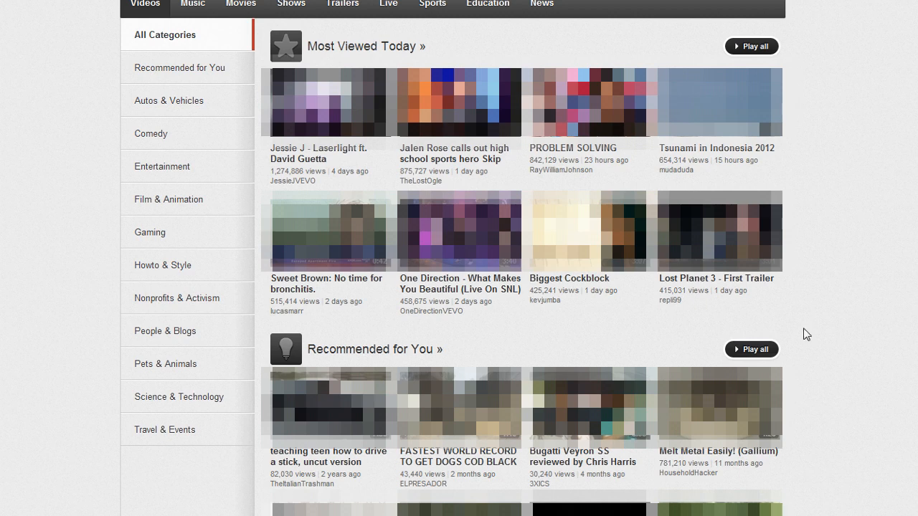
{"action": "mouse_move", "coordinate": [735, 292]}
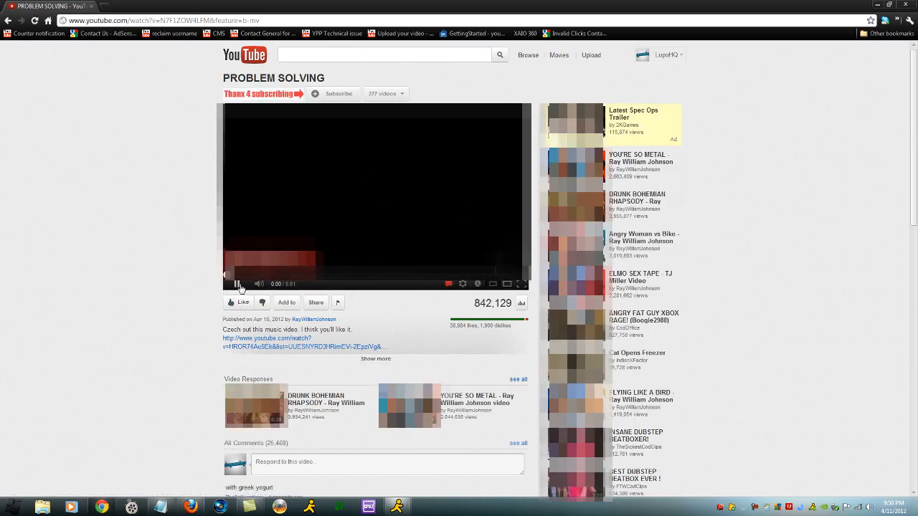
Open the PROBLEM SOLVING video page and view its HTML page source.
{"action": "left_click", "coordinate": [237, 284]}
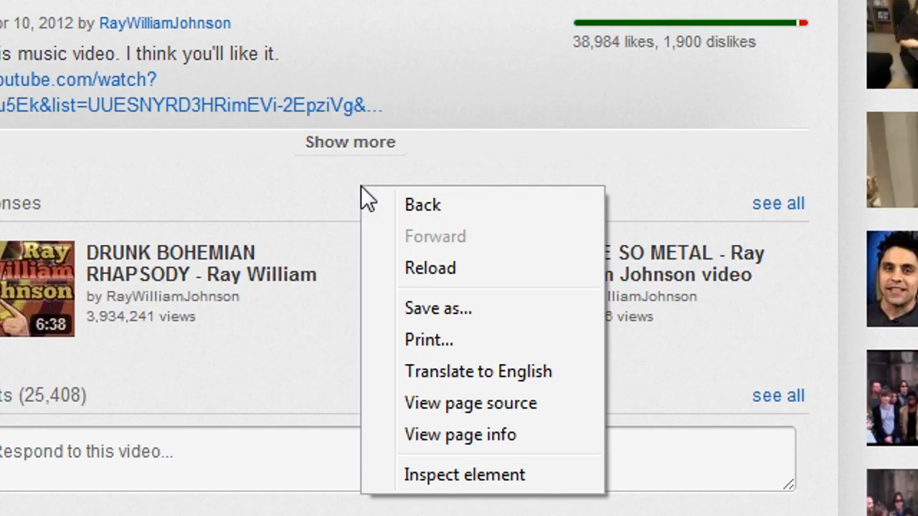
{"action": "left_click", "coordinate": [471, 402]}
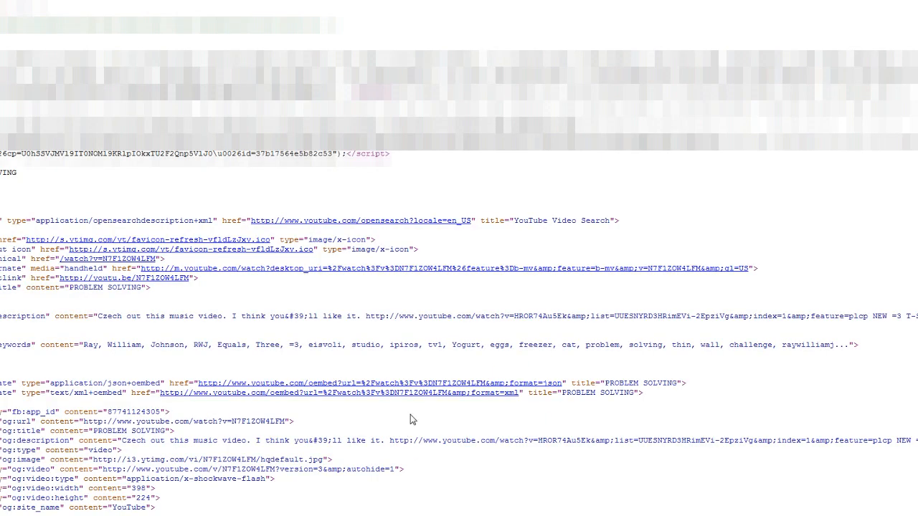
{"action": "mouse_move", "coordinate": [439, 416]}
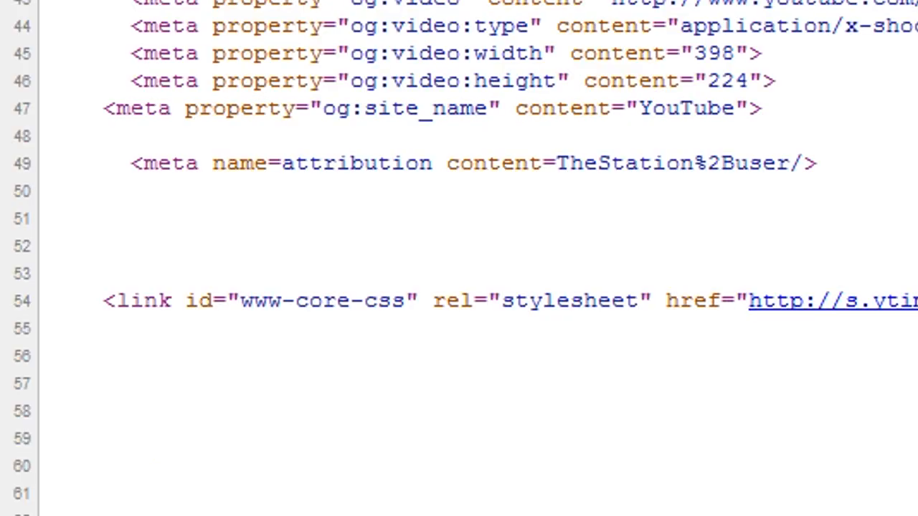
{"action": "mouse_move", "coordinate": [352, 201]}
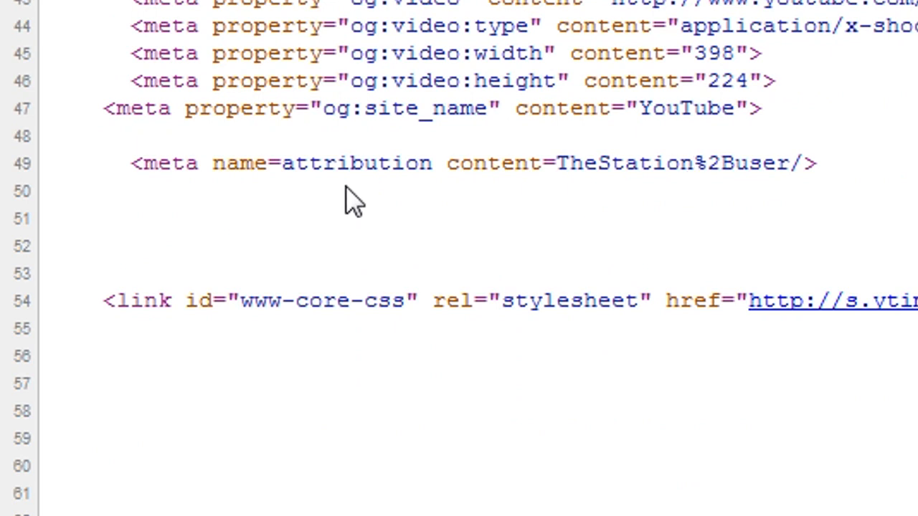
{"action": "left_click", "coordinate": [491, 164]}
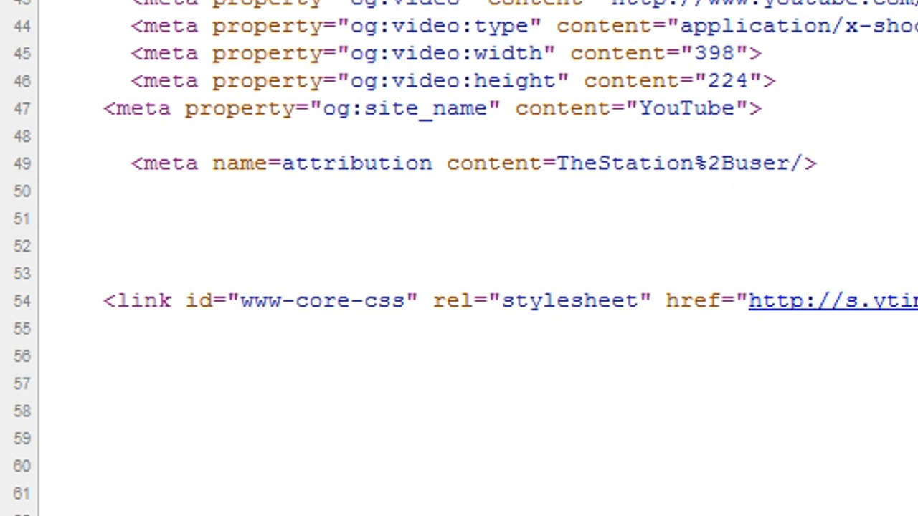
{"action": "mouse_move", "coordinate": [732, 136]}
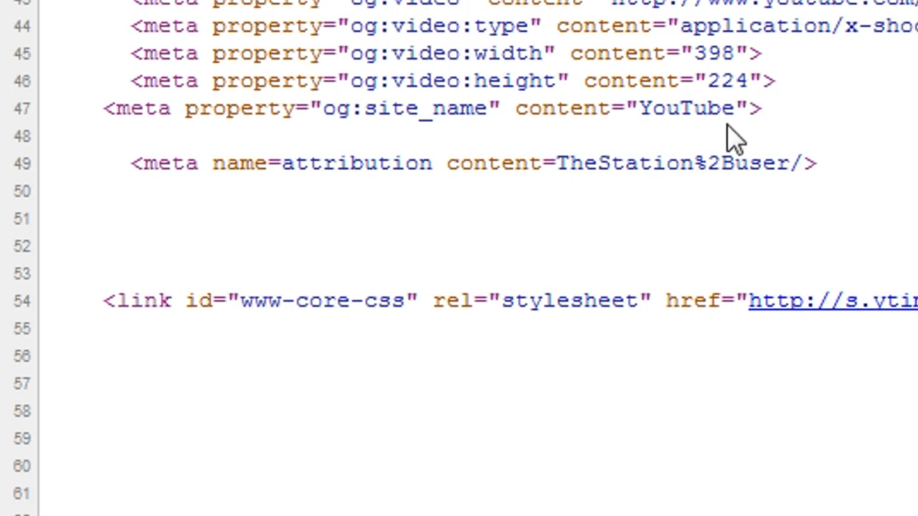
{"action": "double_click", "coordinate": [646, 164]}
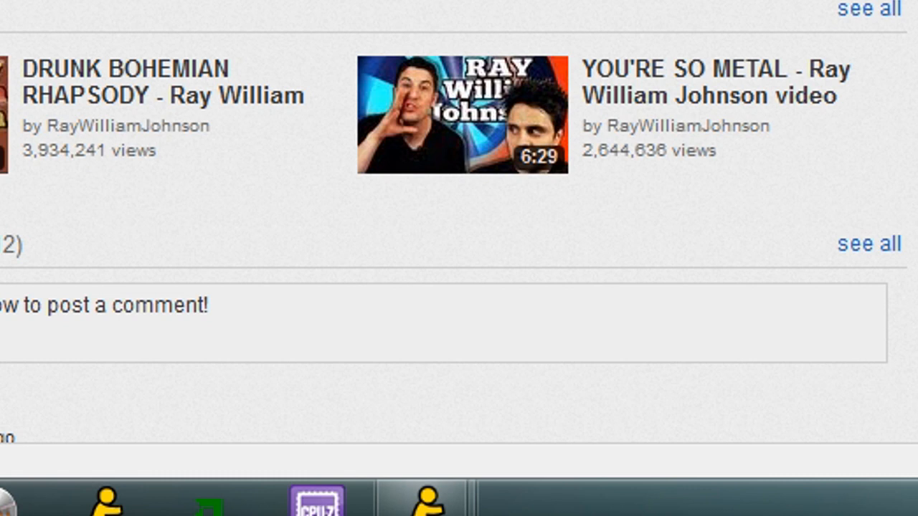
View the video's page source in Firefox and scroll to the meta name=attribution partner line.
{"action": "right_click", "coordinate": [462, 115]}
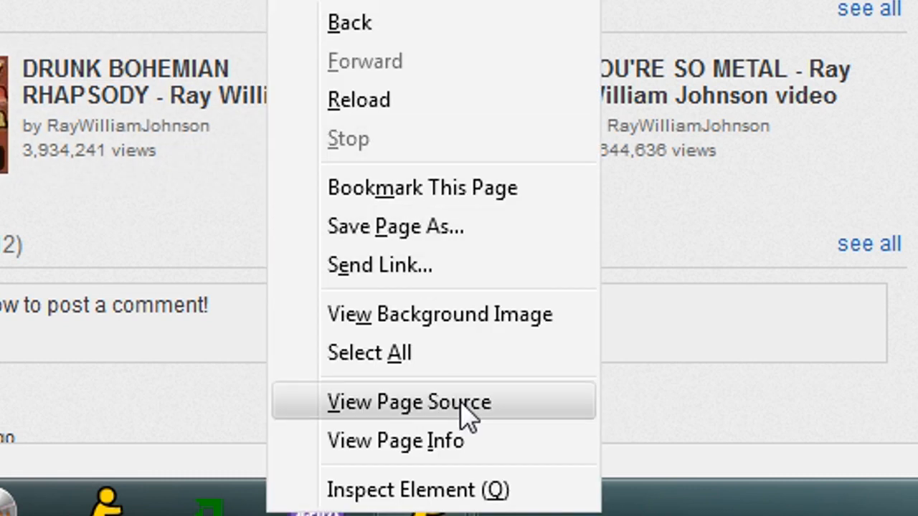
{"action": "left_click", "coordinate": [409, 402]}
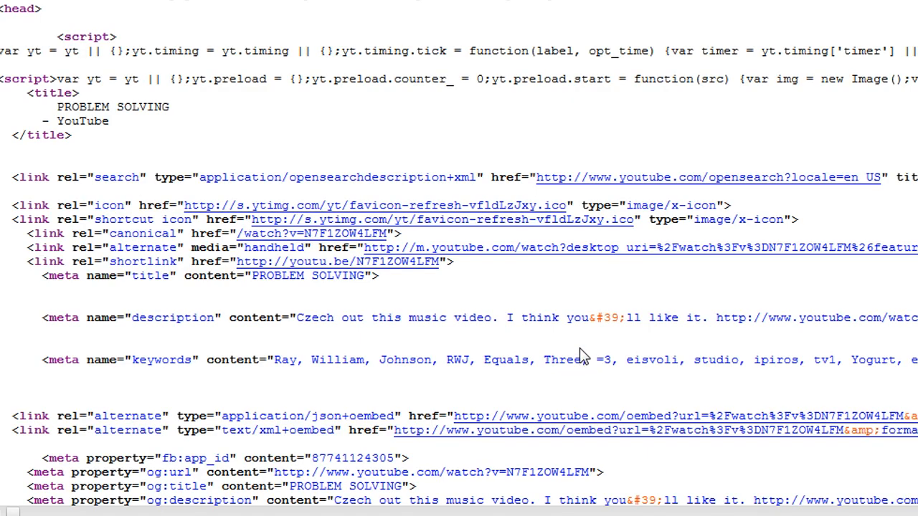
{"action": "scroll", "scroll_direction": "down", "scroll_amount": 3}
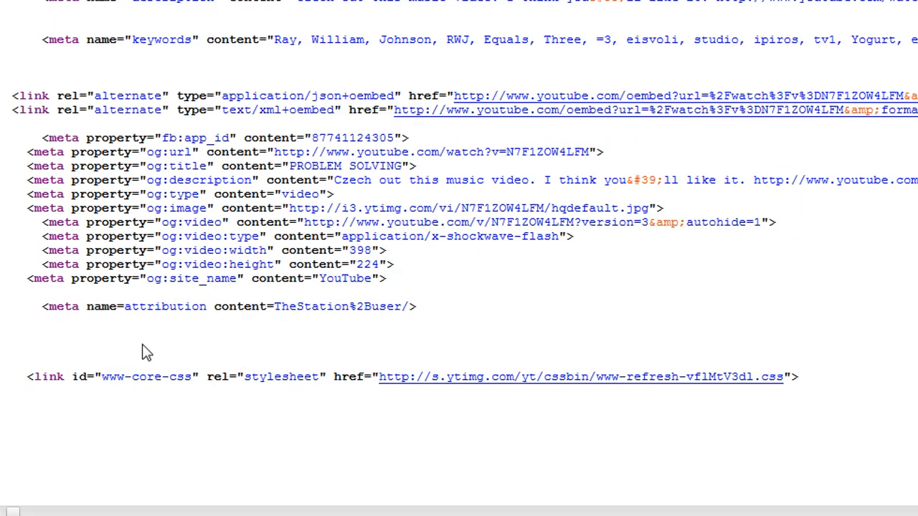
{"action": "mouse_move", "coordinate": [215, 325]}
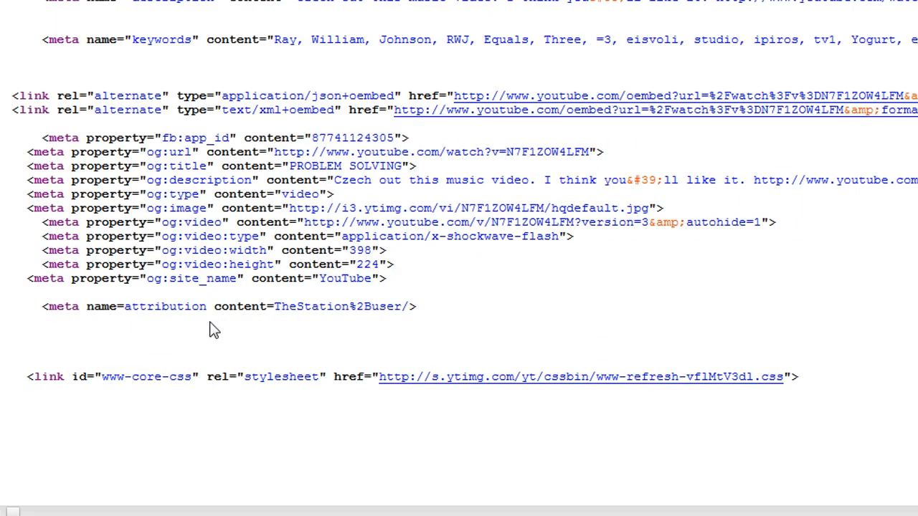